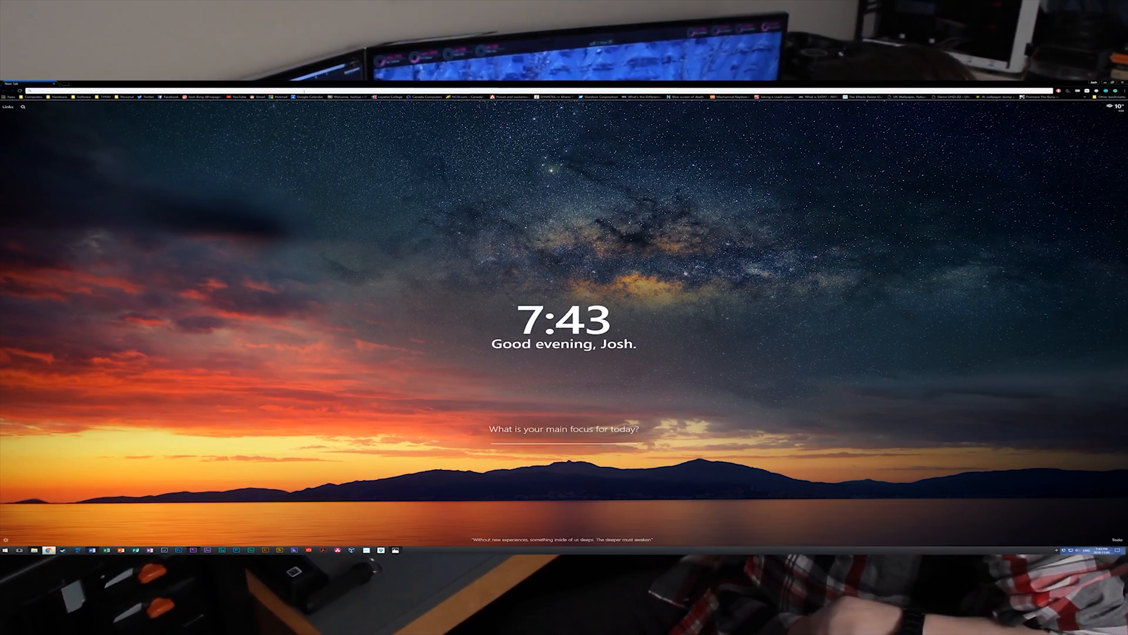
type("https://rufus.akeo.ie/")
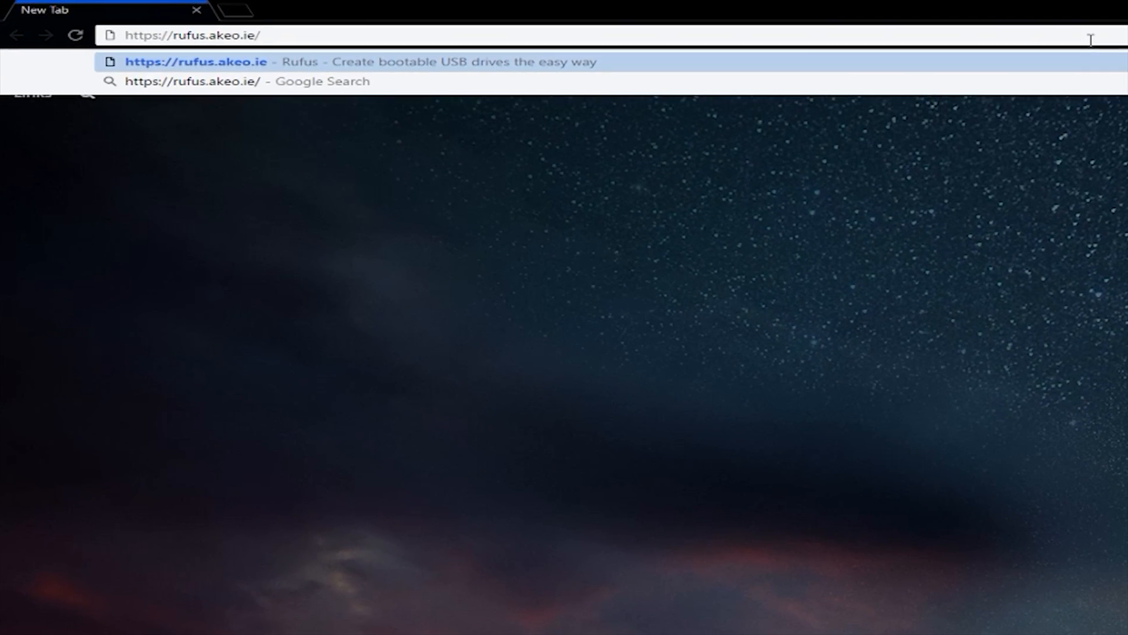
Step: Load the Rufus homepage and scroll down to the Download section listing Rufus 2.11
key("Enter")
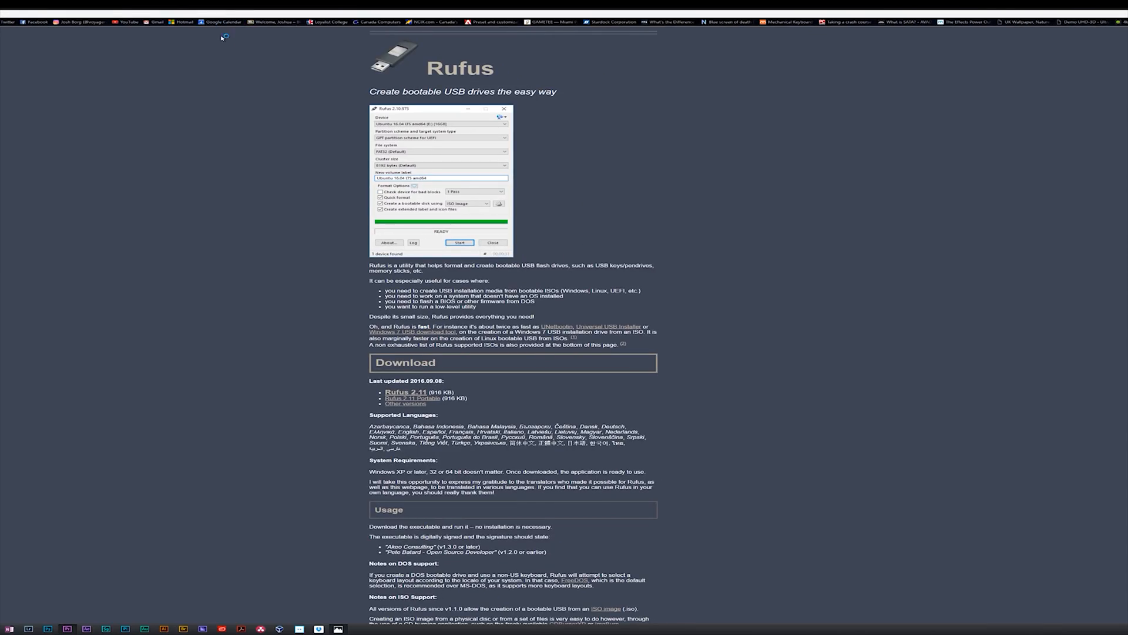
scroll("down", 3)
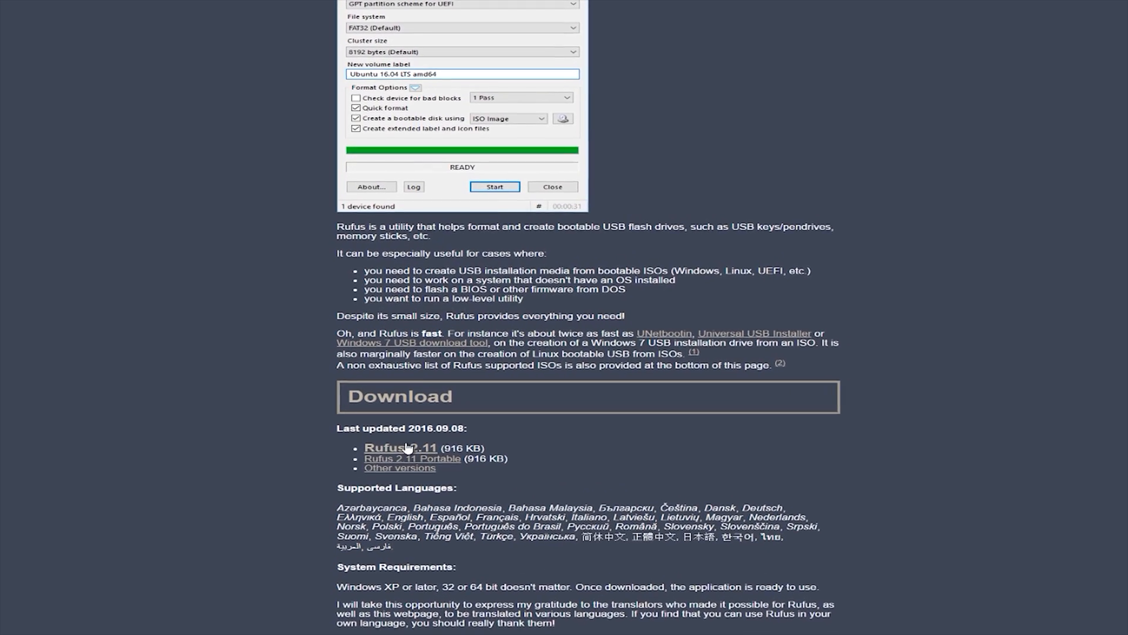
scroll("down", 3)
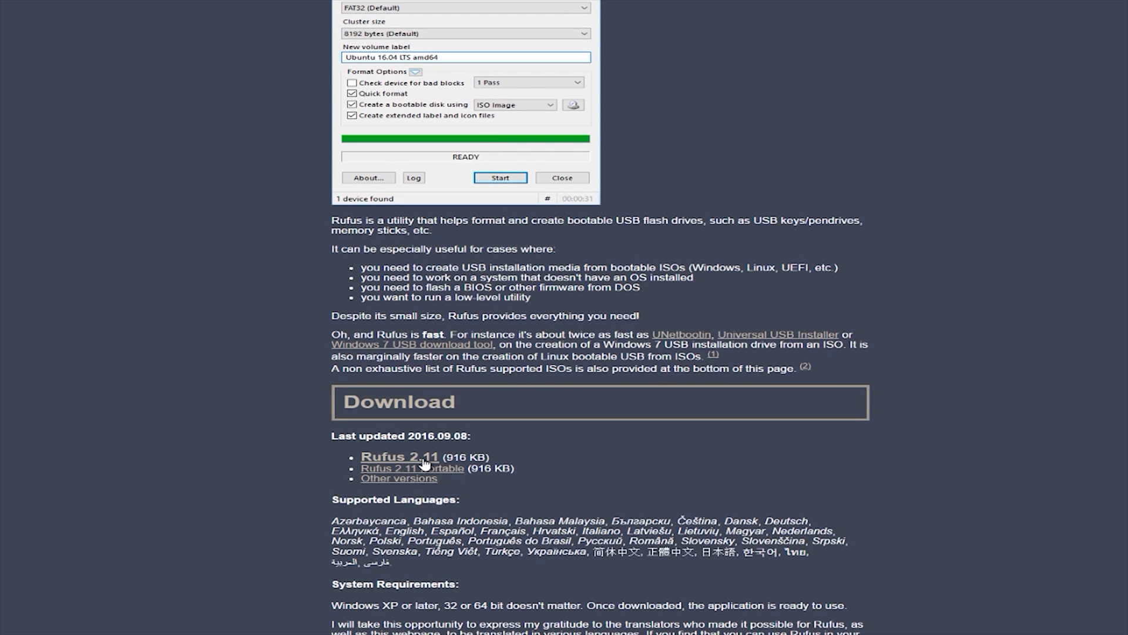